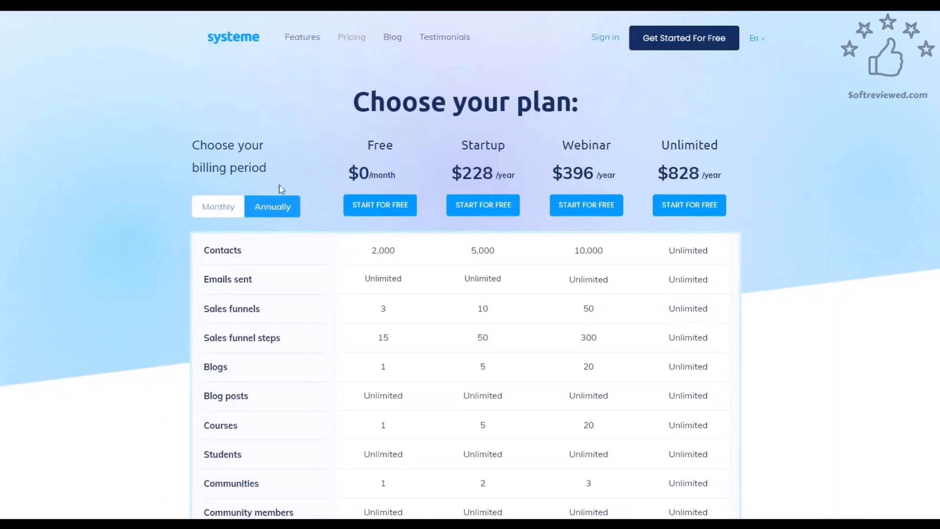
Step: Sign up for a free Systeme.io account from the homepage using an email address
left_click(233, 37)
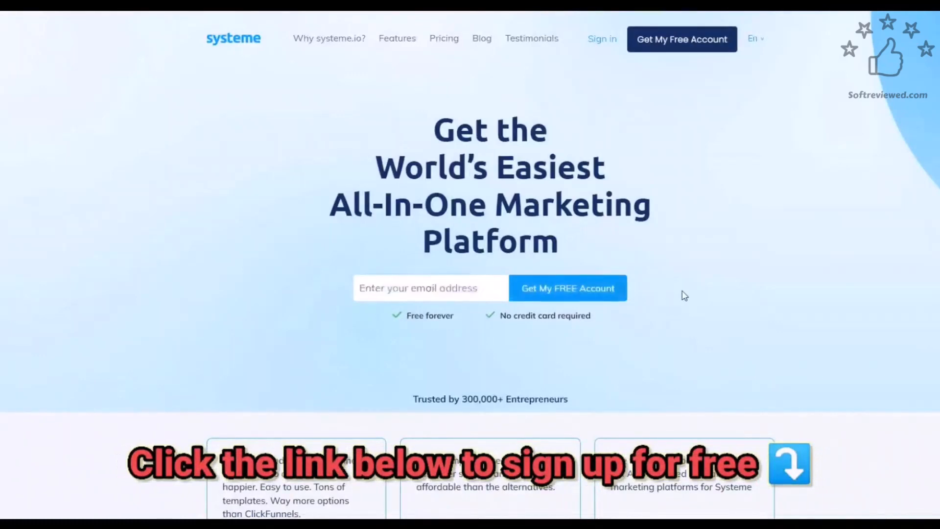
left_click(567, 288)
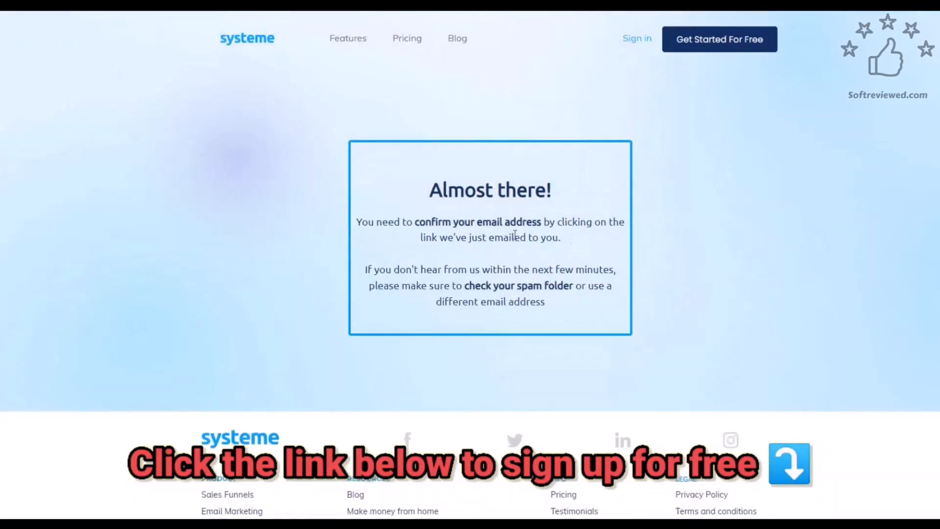
mouse_move(673, 363)
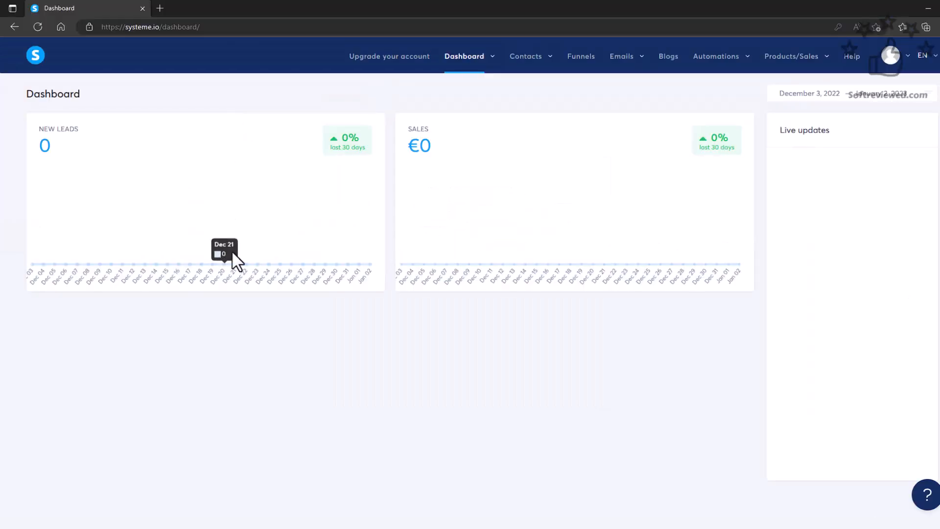
mouse_move(627, 275)
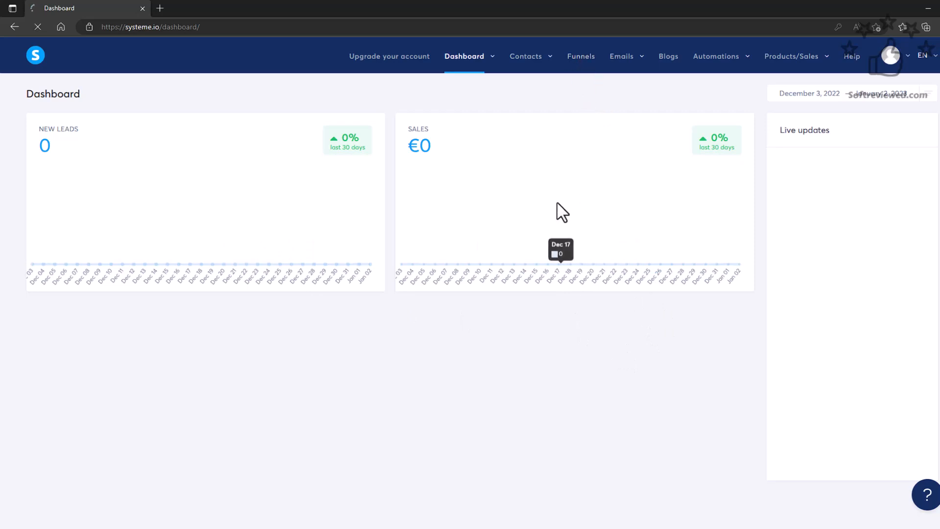
Step: Go to the Funnels section from the top navigation bar
left_click(579, 56)
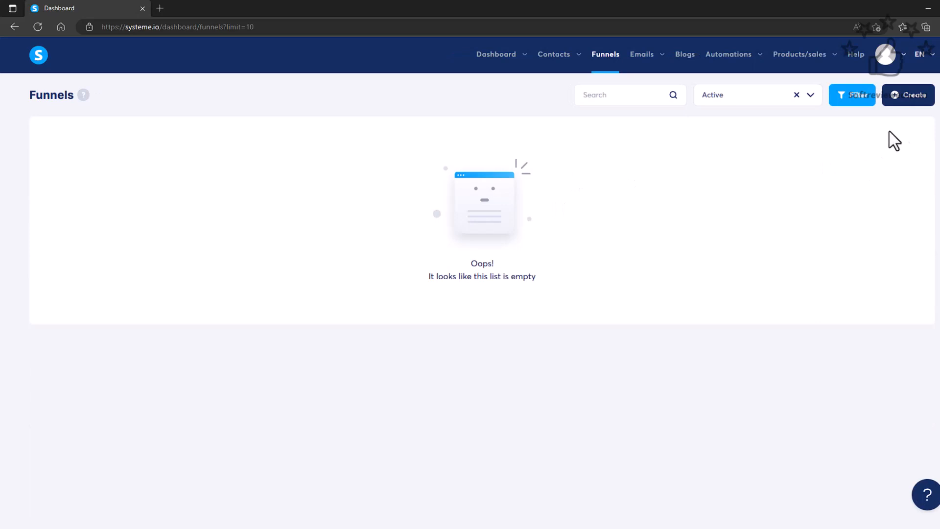
Step: Start a new funnel named 'Test funnel' with the Build an audience goal
left_click(907, 95)
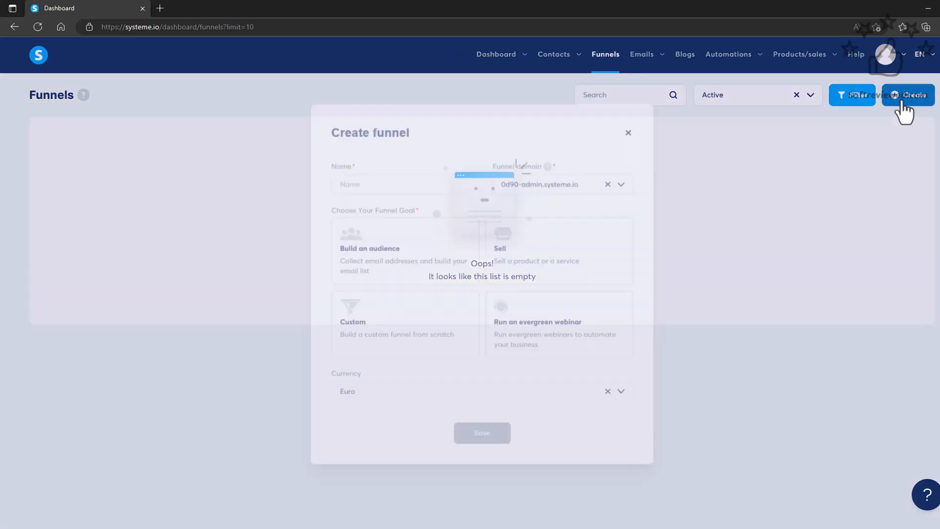
type("Test funne;")
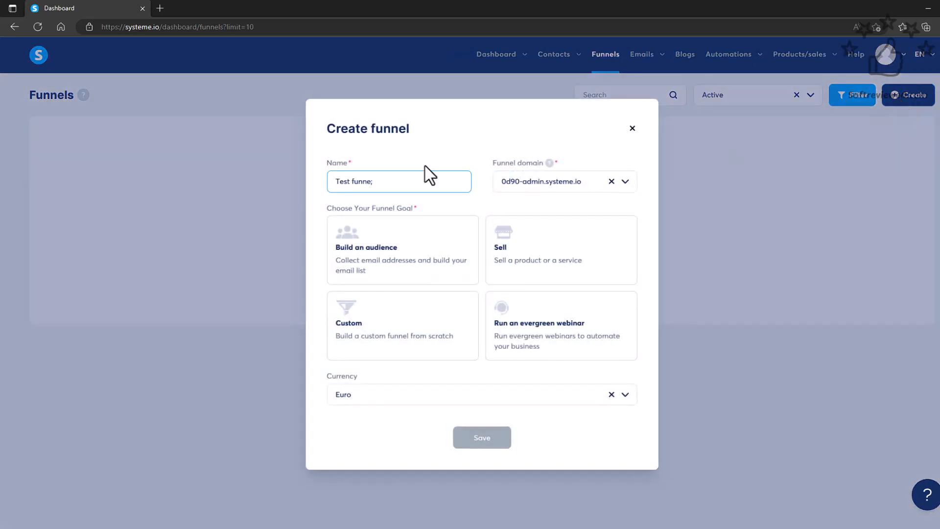
left_click(561, 249)
type("l")
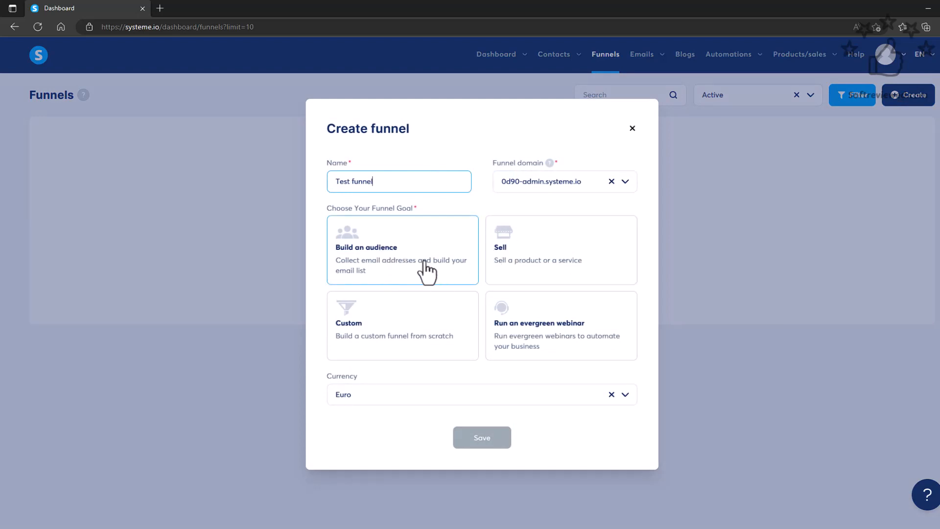
left_click(402, 249)
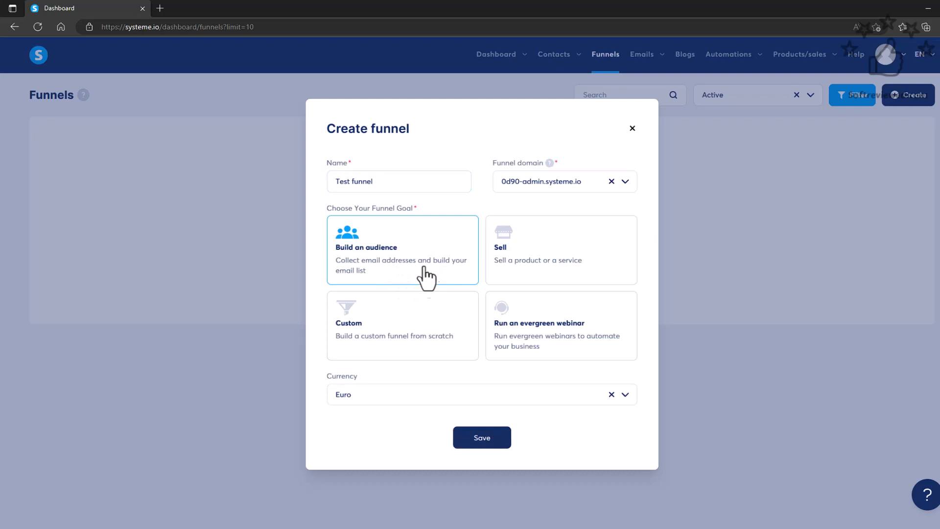
Step: Keep Euro as the funnel currency and save the new funnel
left_click(480, 393)
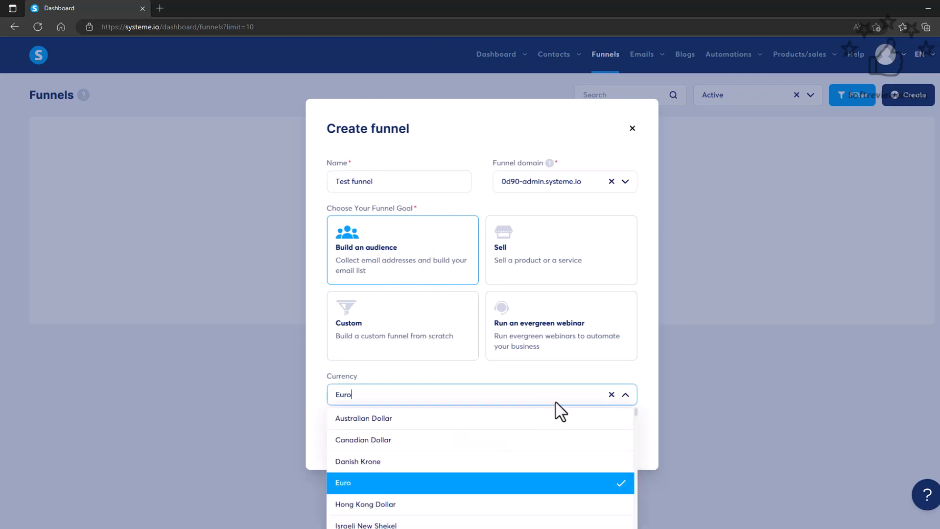
scroll("down", 3)
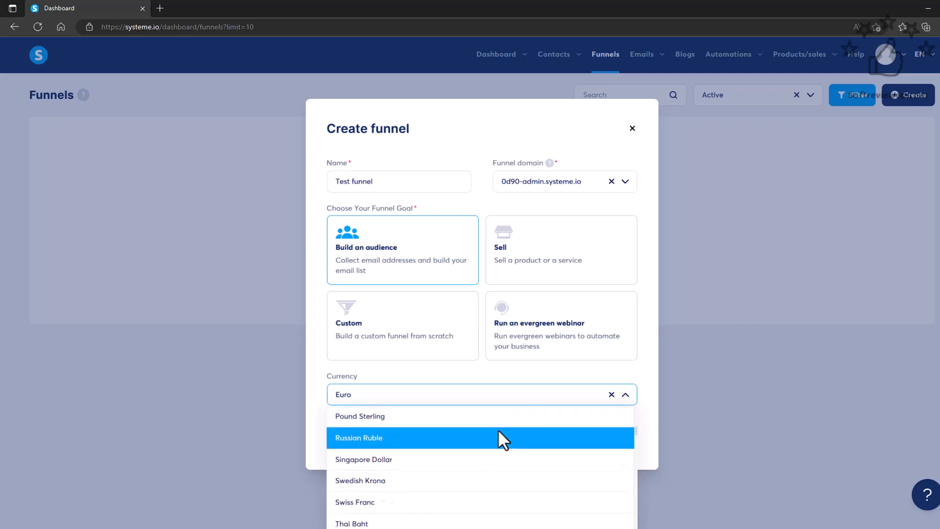
scroll("up", 3)
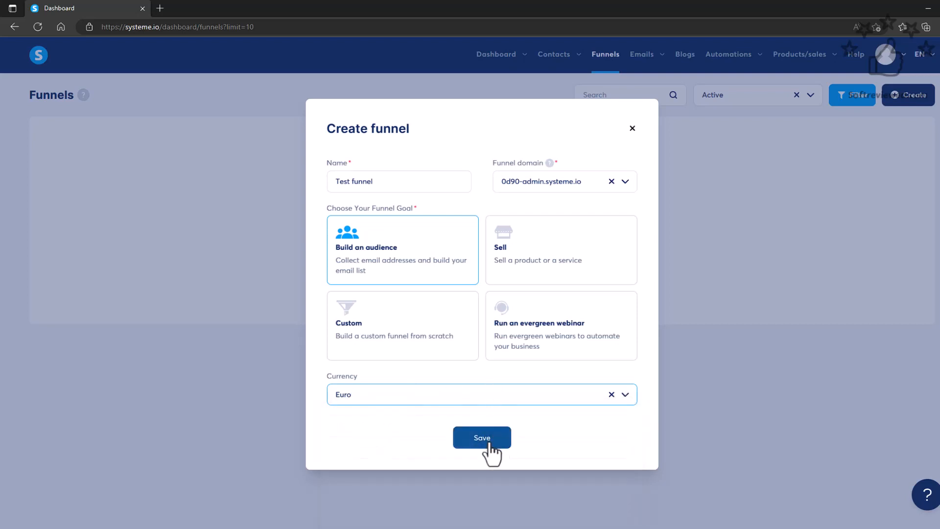
left_click(481, 437)
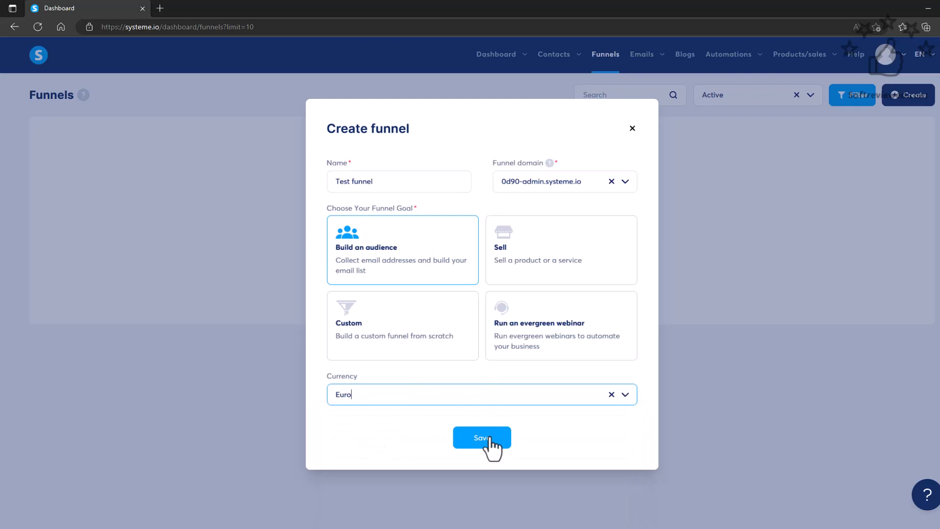
left_click(480, 437)
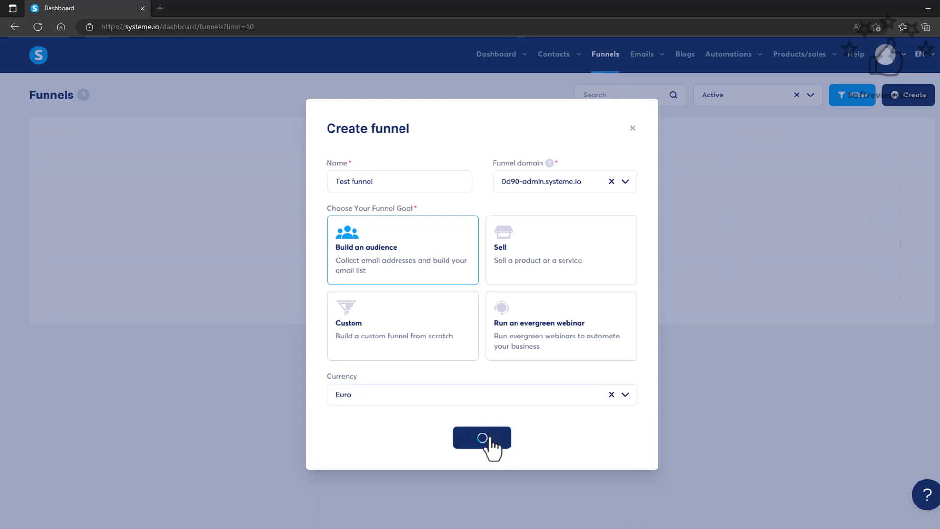
left_click(481, 437)
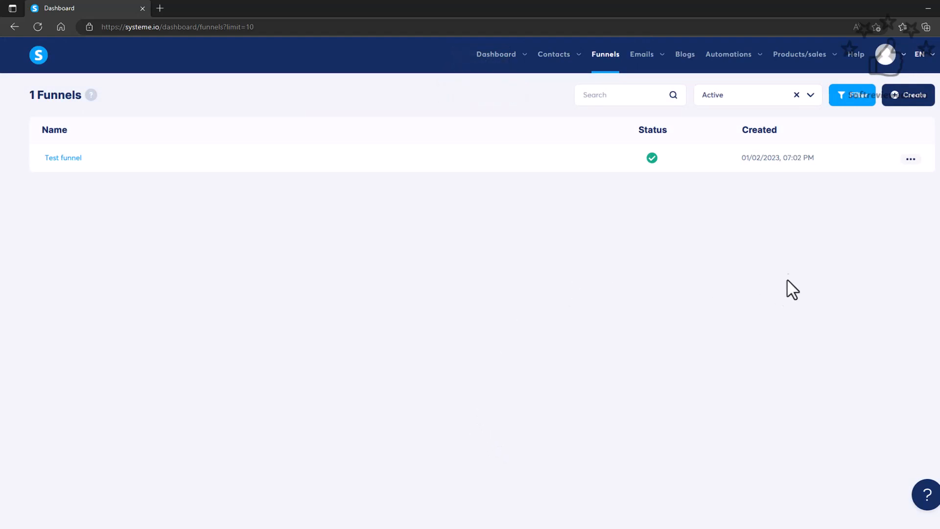
mouse_move(63, 158)
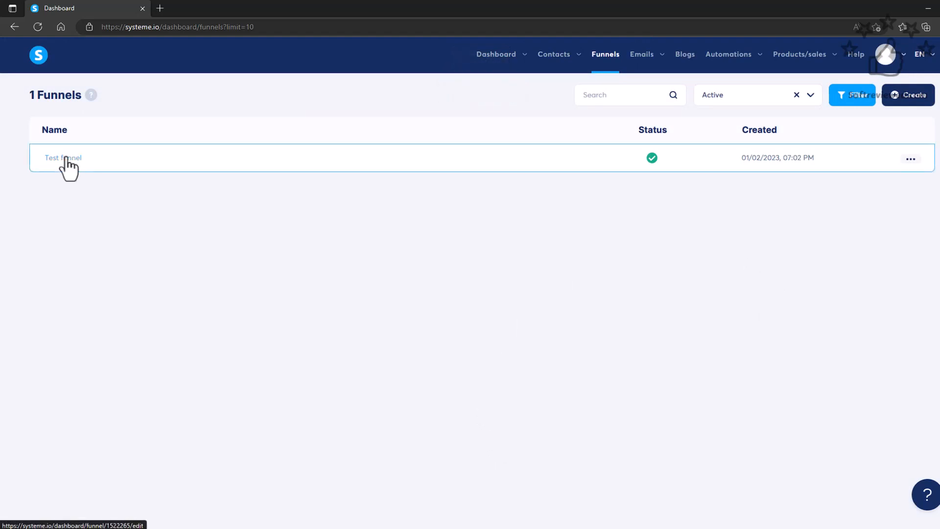
Step: Change the Test funnel squeeze page URL path to 'test-funnels' and save the step
left_click(64, 157)
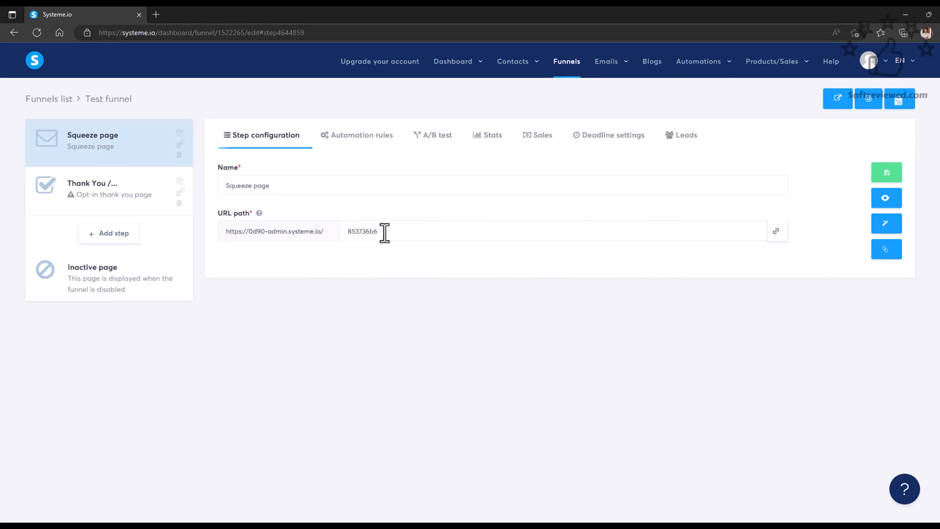
left_click(354, 231)
type("test-funnels")
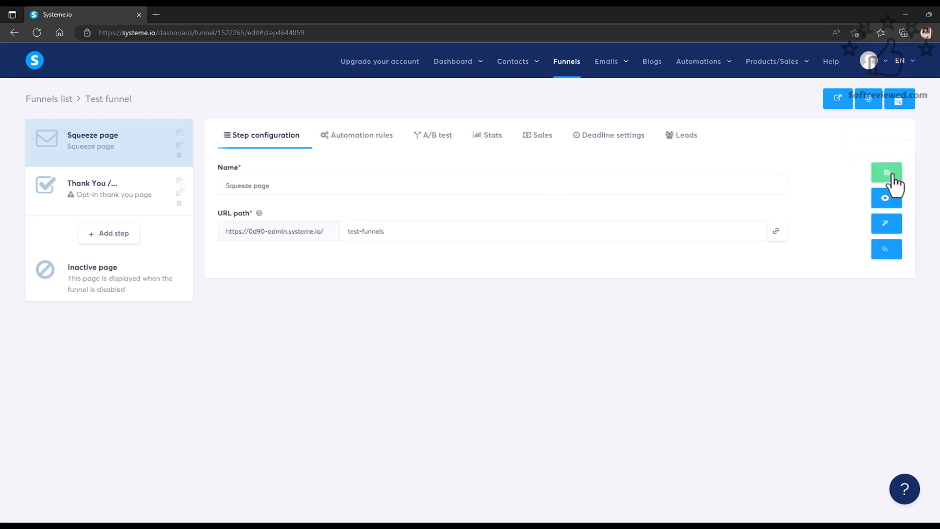
left_click(886, 173)
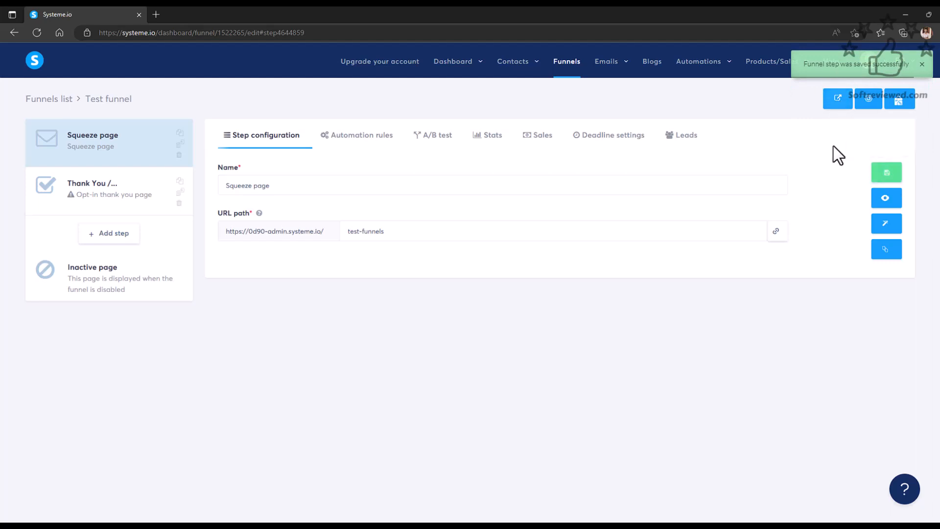
mouse_move(426, 209)
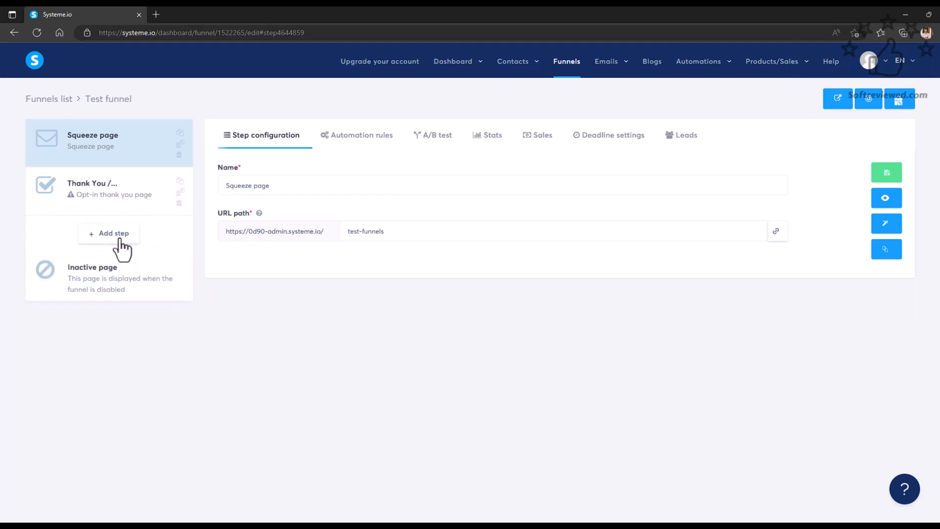
Step: Add a funnel step named 'up sell' with the Upsell step type
left_click(109, 233)
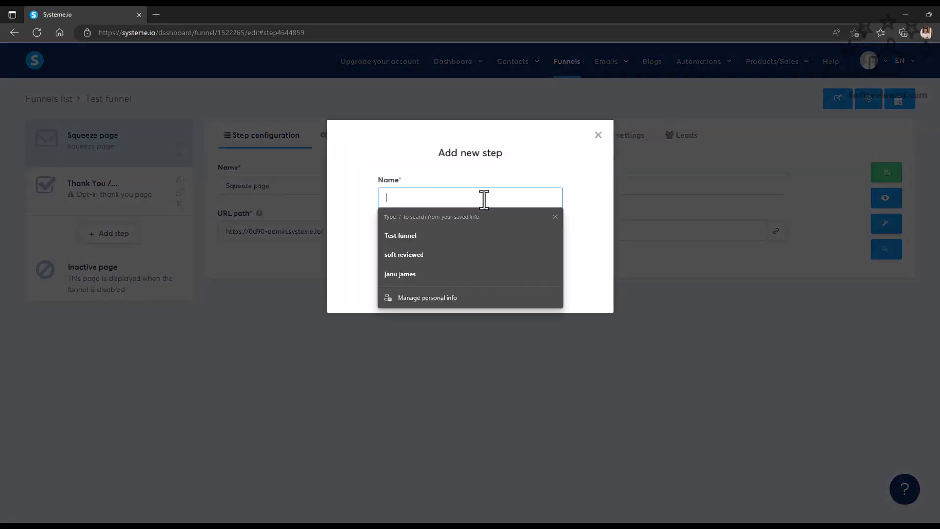
type("ups")
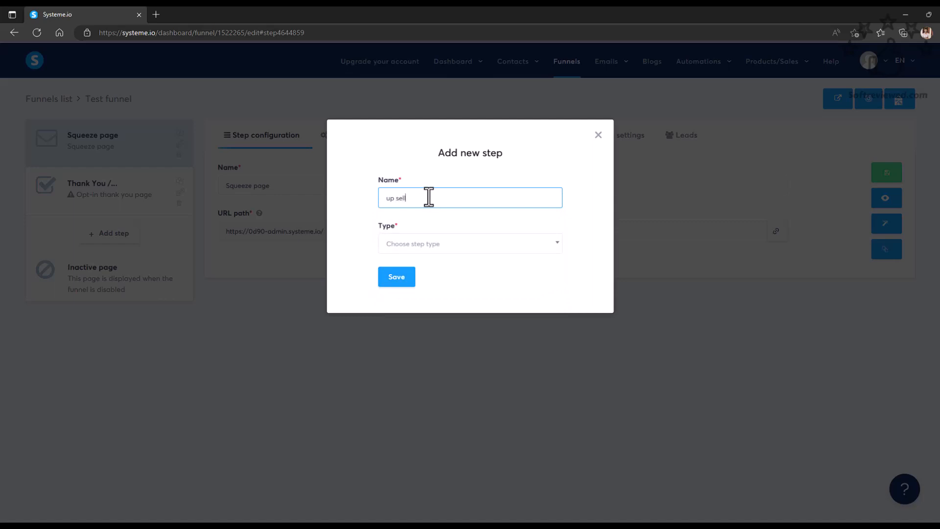
left_click(470, 243)
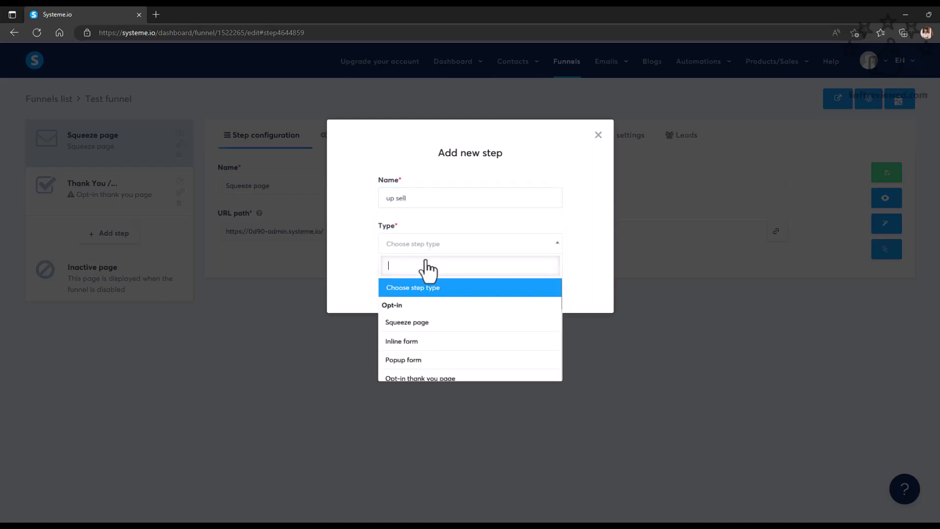
scroll("down", 3)
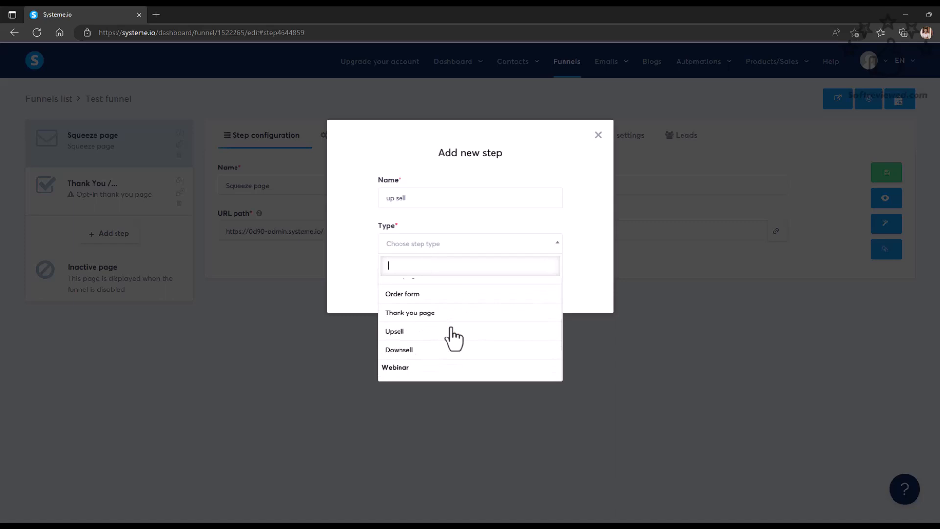
left_click(395, 331)
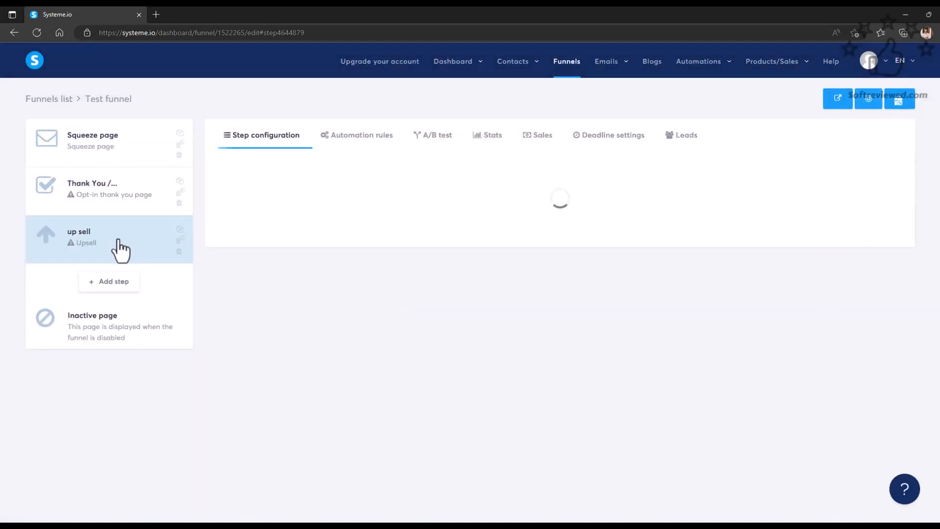
mouse_move(148, 263)
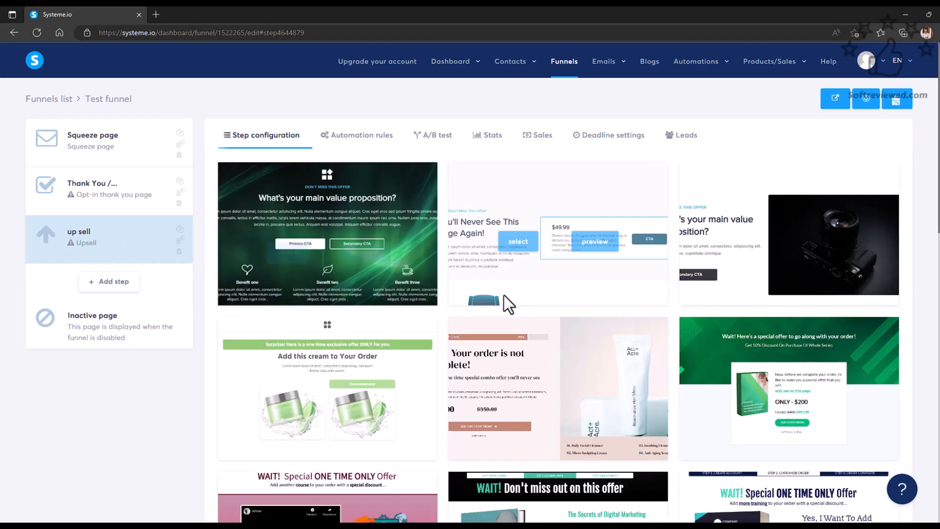
Step: Browse the upsell templates, then delete the 'up sell' step and confirm
scroll("down", 3)
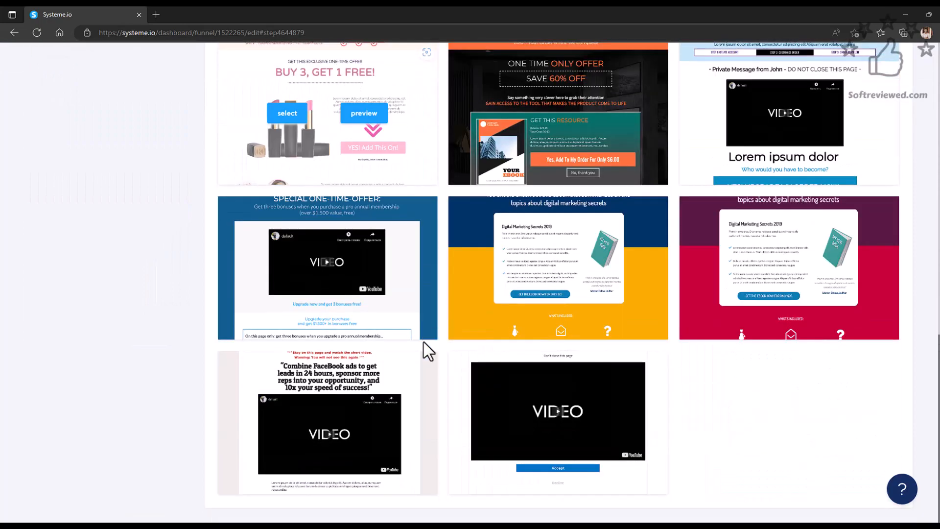
scroll("up", 3)
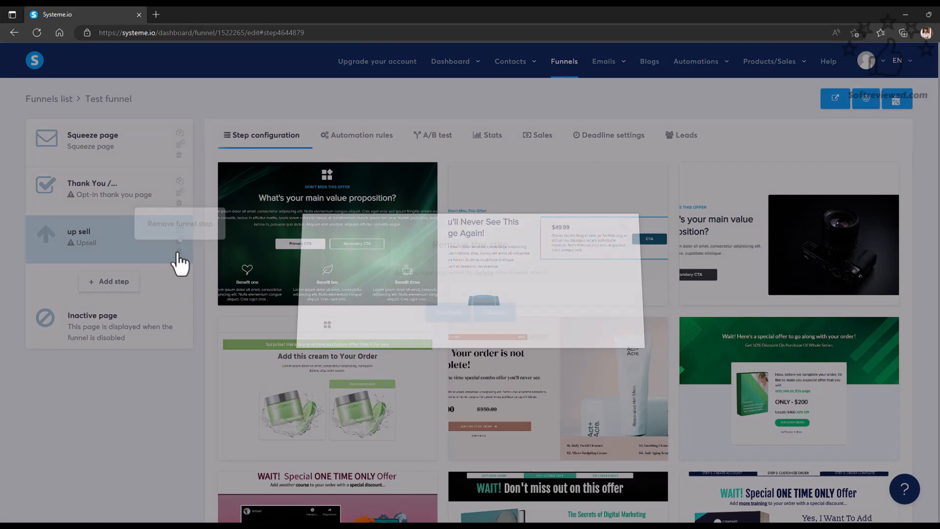
left_click(178, 228)
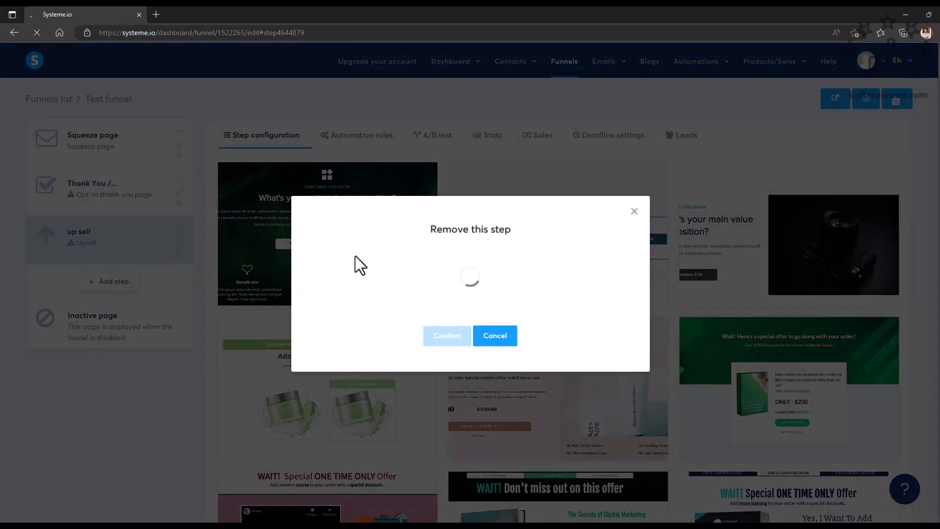
left_click(447, 335)
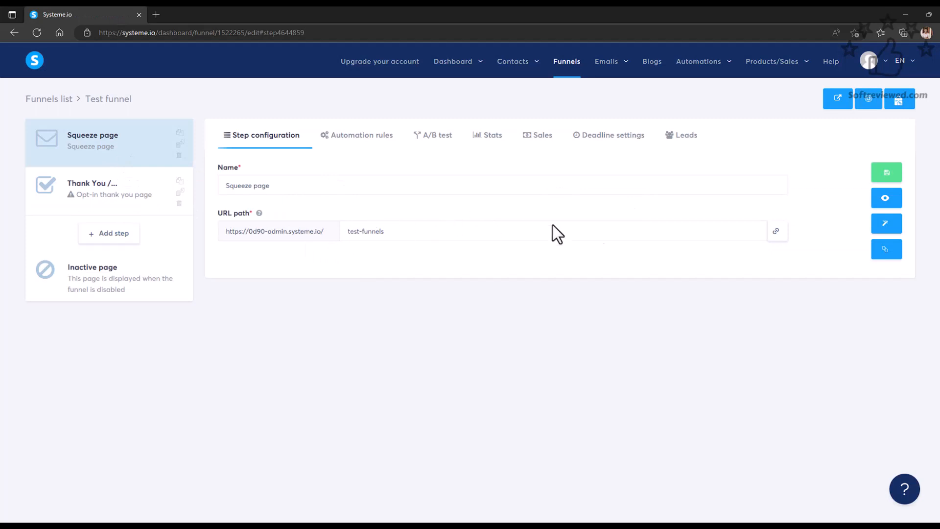
left_click(360, 135)
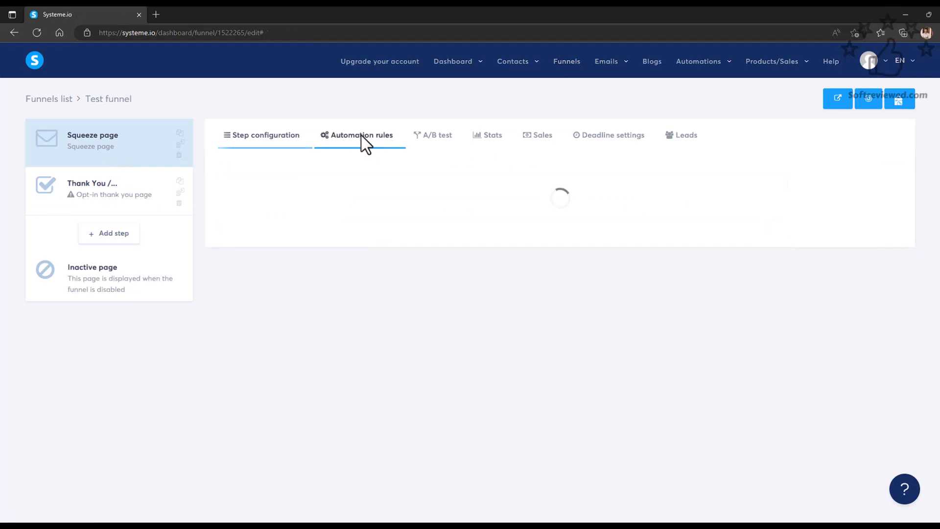
left_click(362, 134)
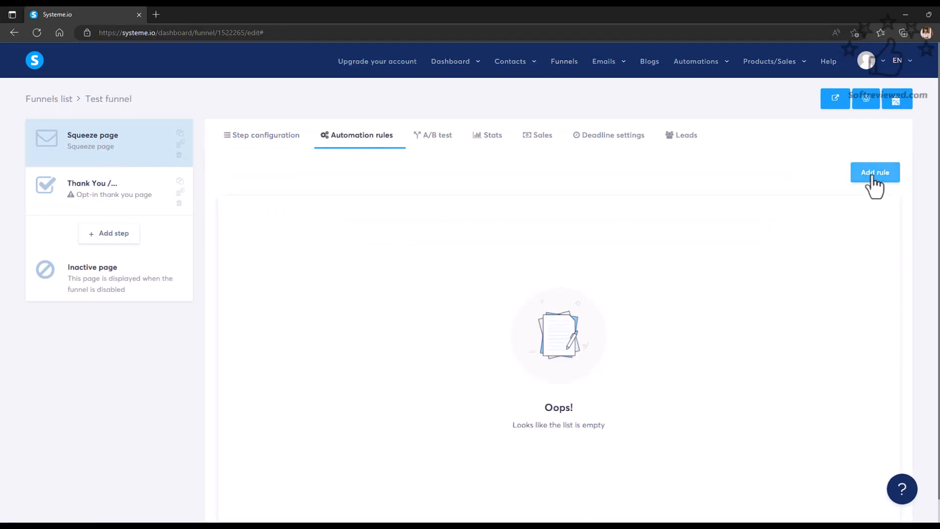
left_click(874, 171)
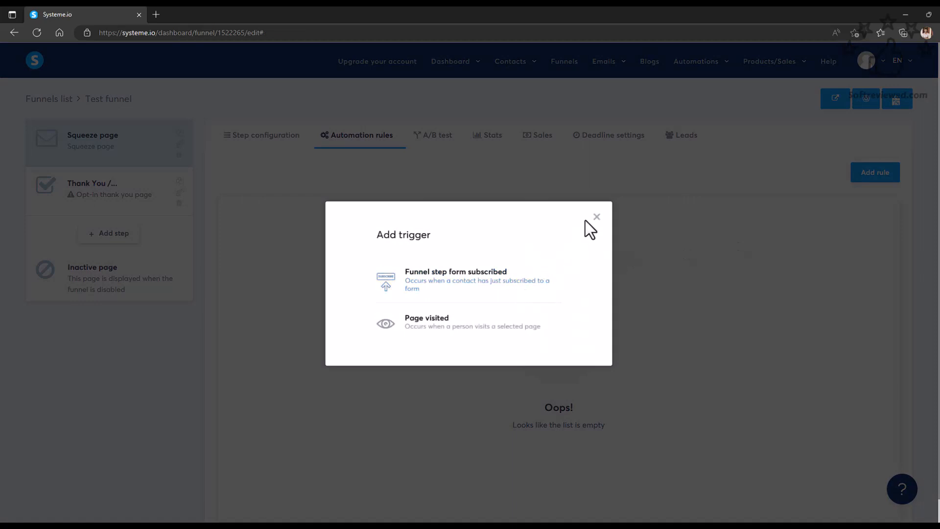
left_click(437, 134)
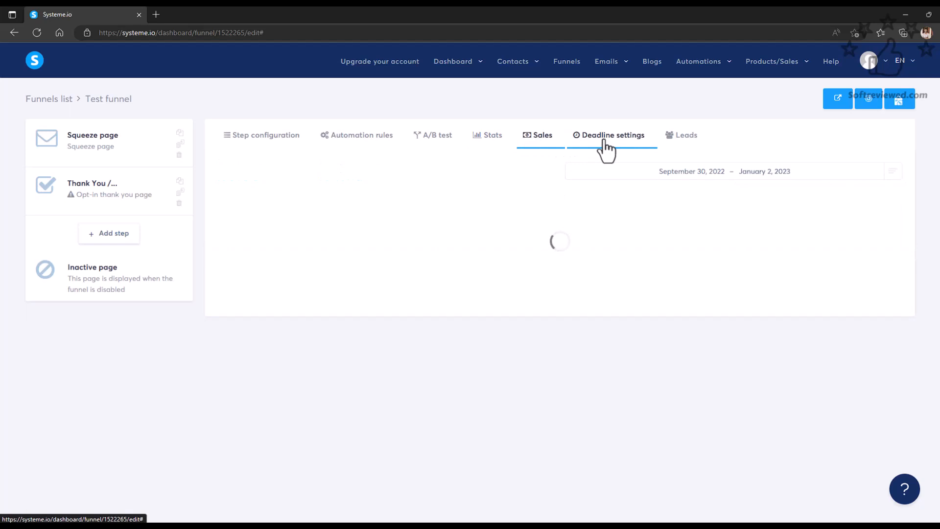
left_click(610, 134)
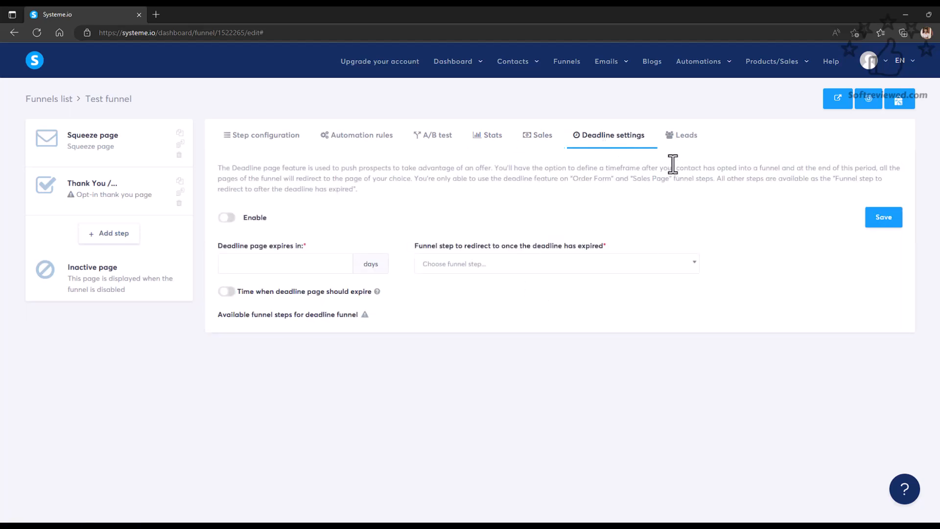
left_click(685, 135)
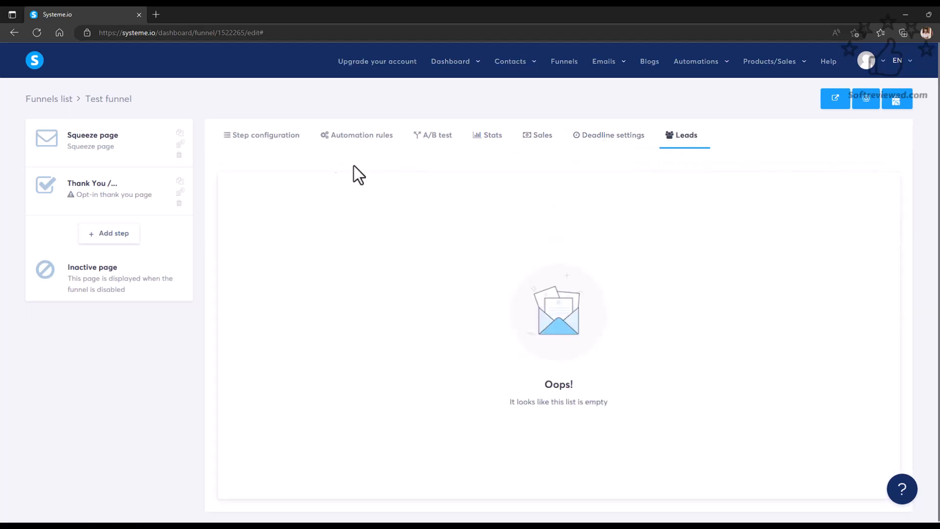
left_click(261, 135)
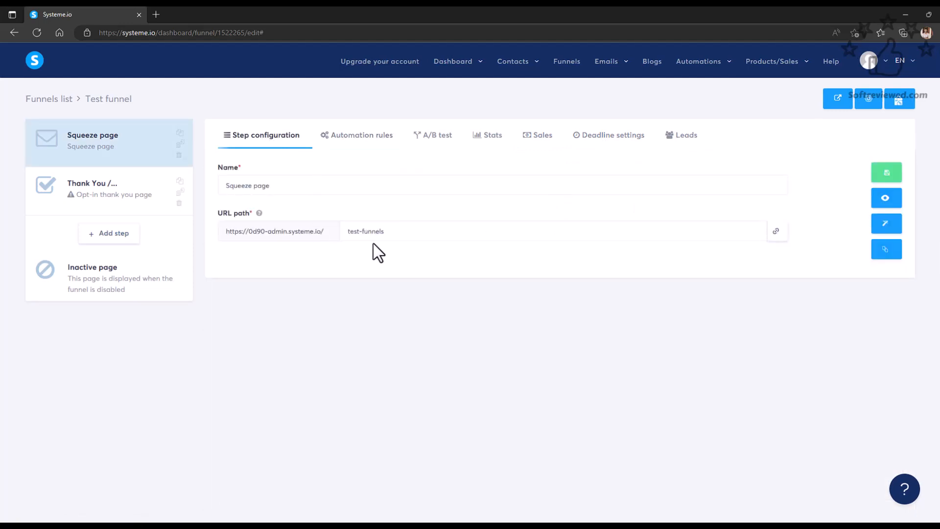
mouse_move(886, 198)
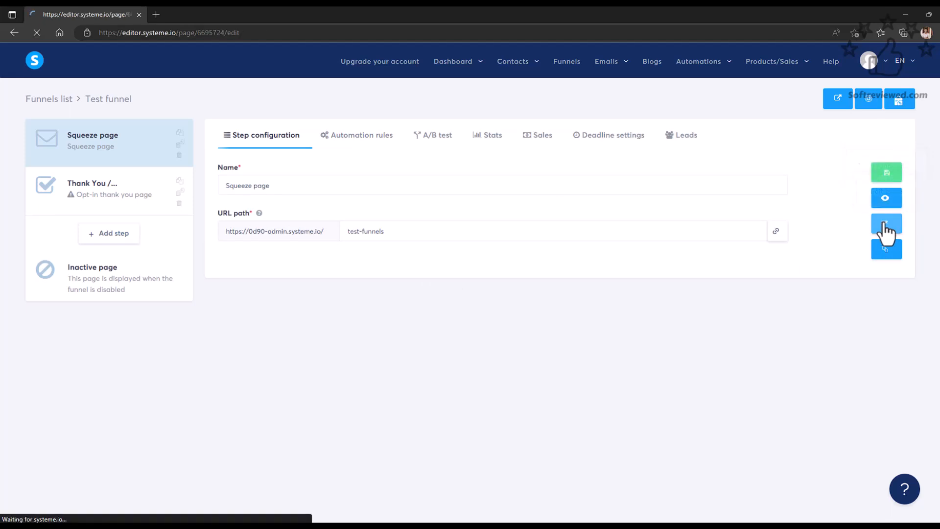
Step: Open the squeeze page in the editor and scroll through its CRM template and back up
left_click(886, 224)
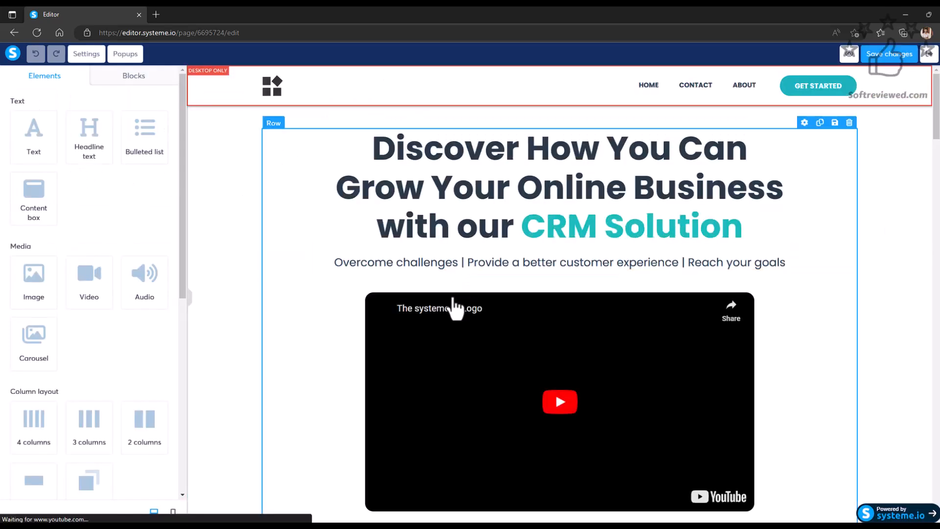
scroll("down", 3)
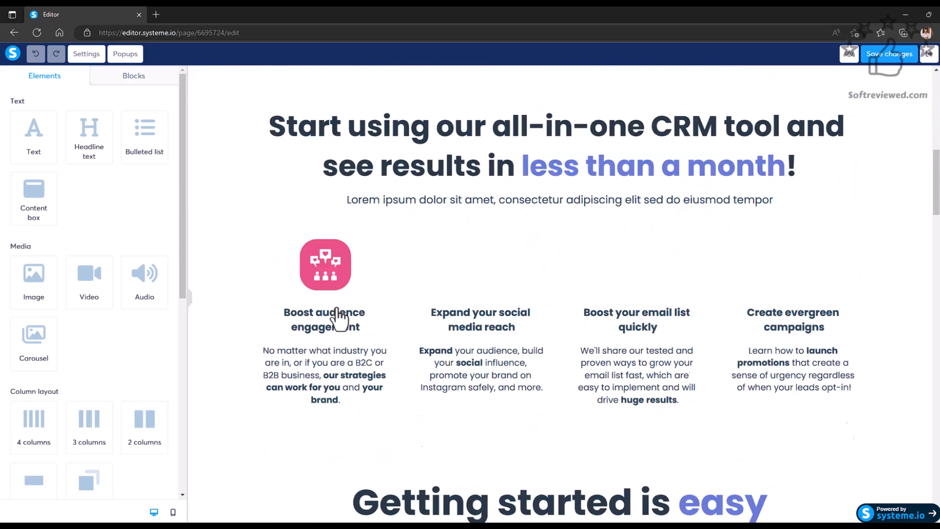
scroll("down", 3)
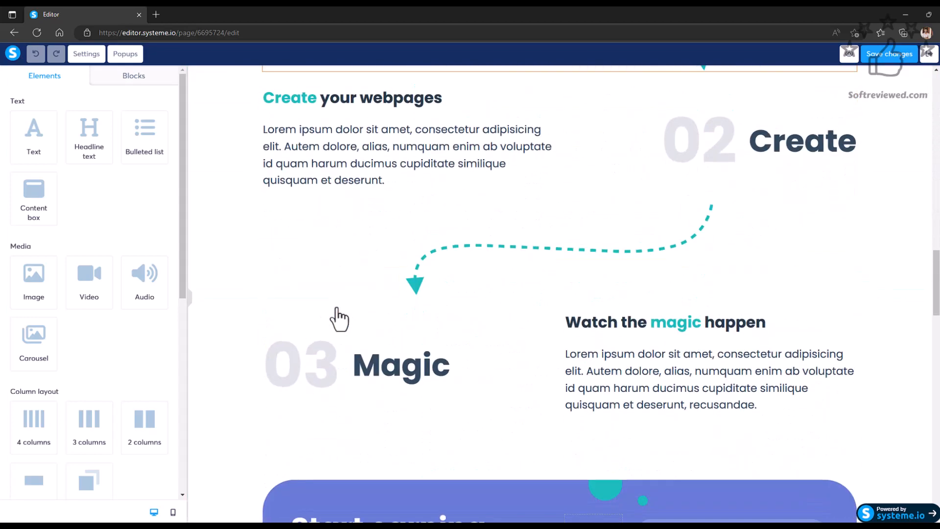
scroll("down", 3)
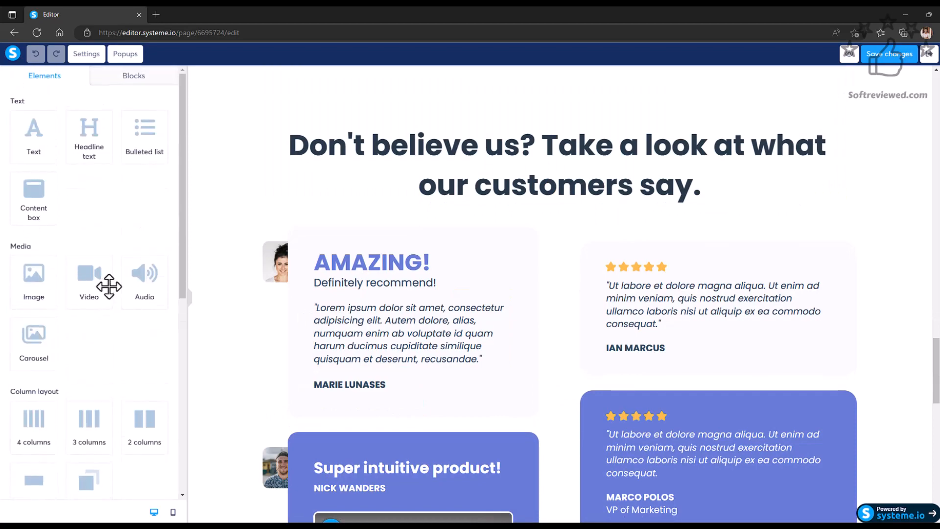
scroll("up", 3)
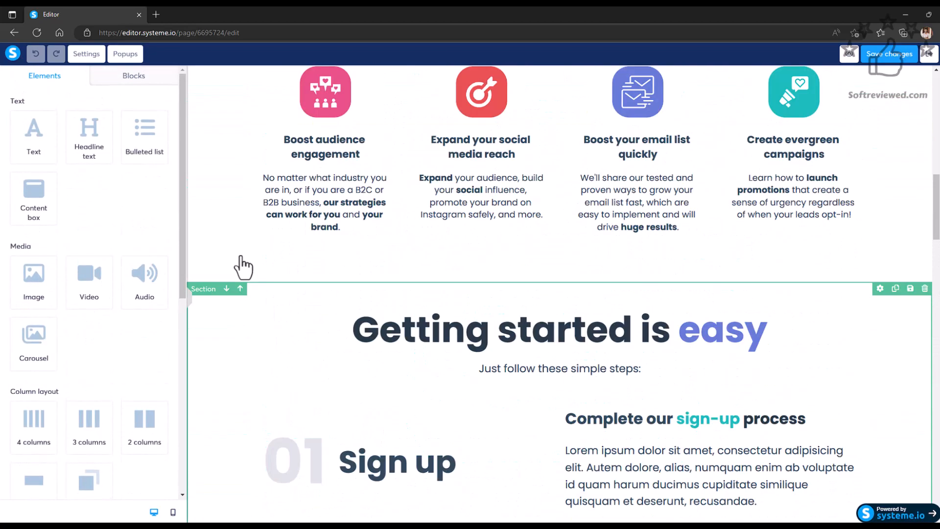
scroll("up", 3)
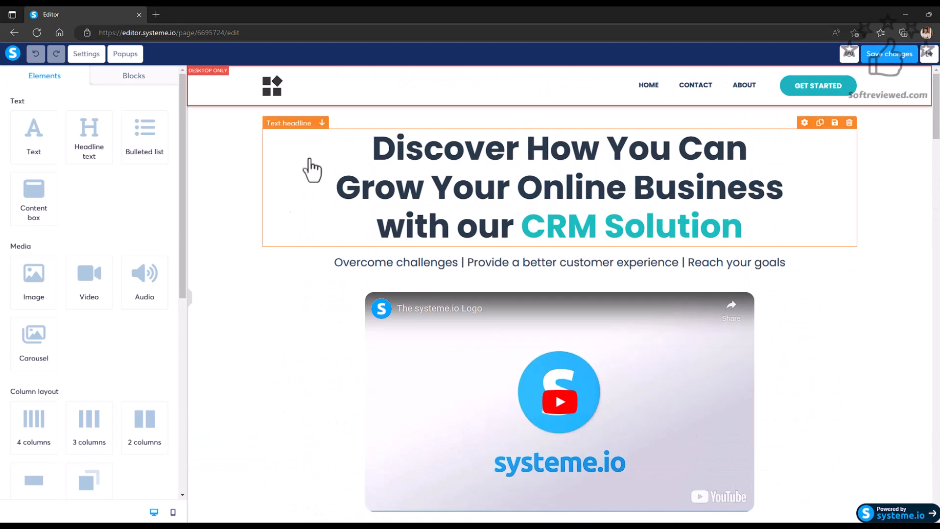
left_click(86, 53)
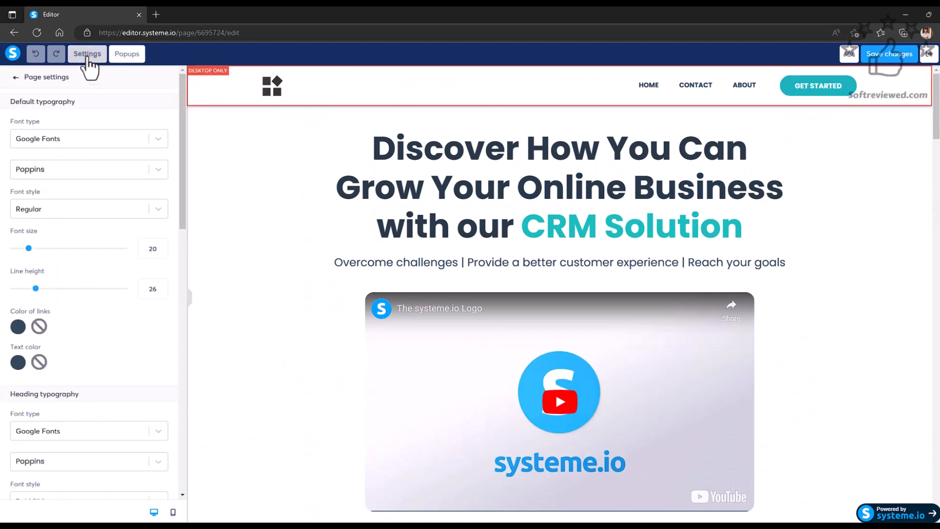
scroll("down", 3)
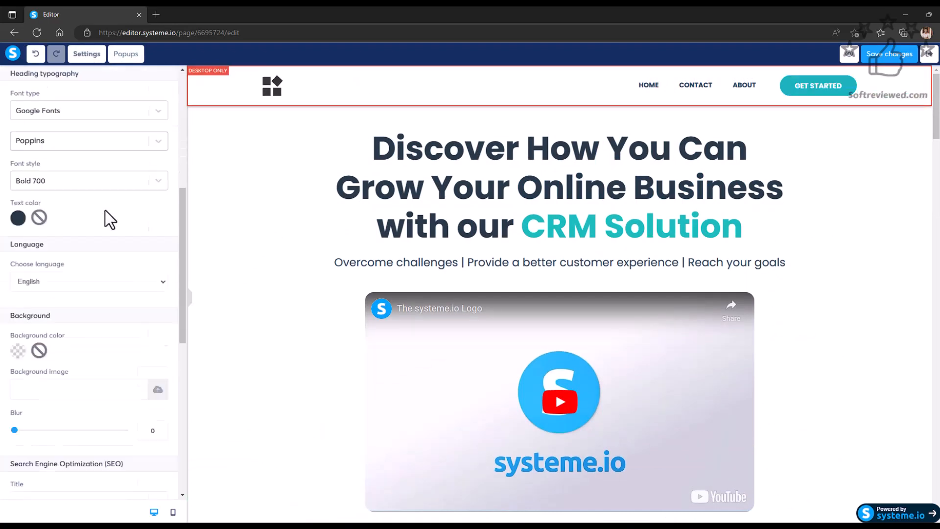
scroll("down", 3)
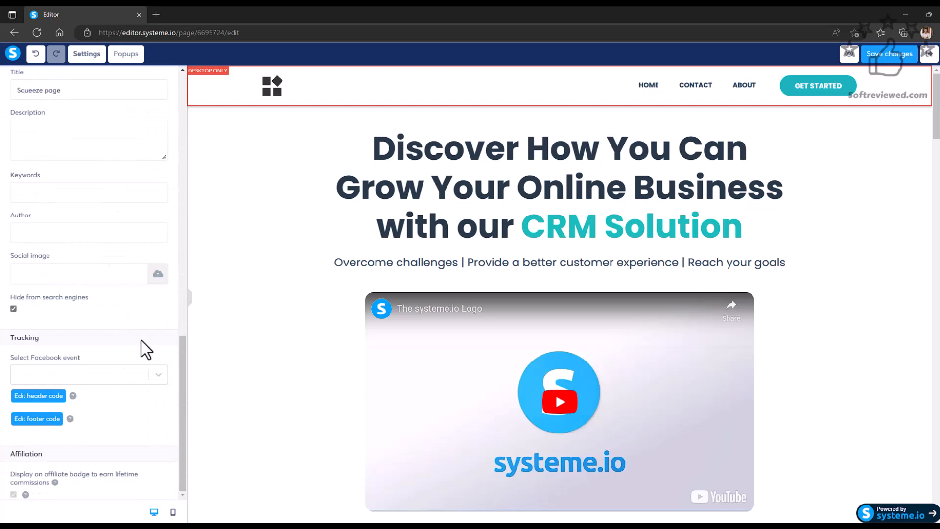
left_click(88, 374)
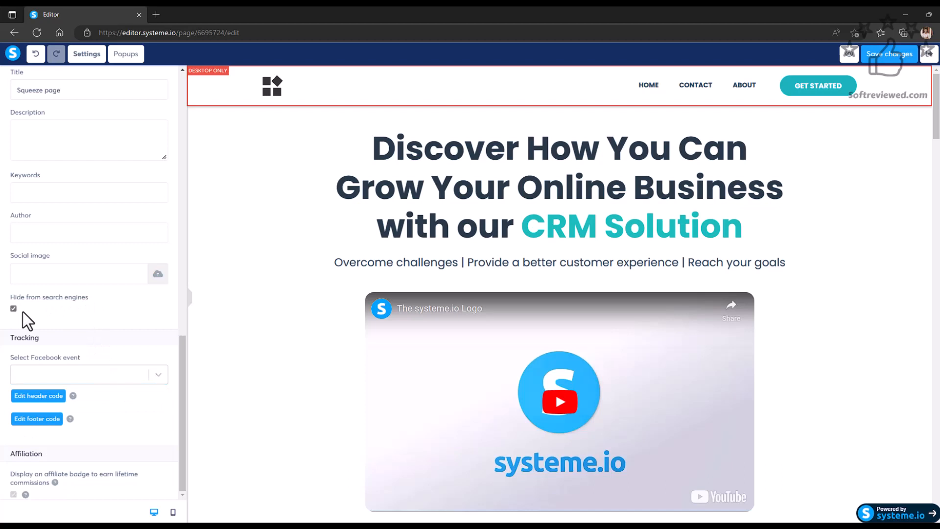
mouse_move(120, 310)
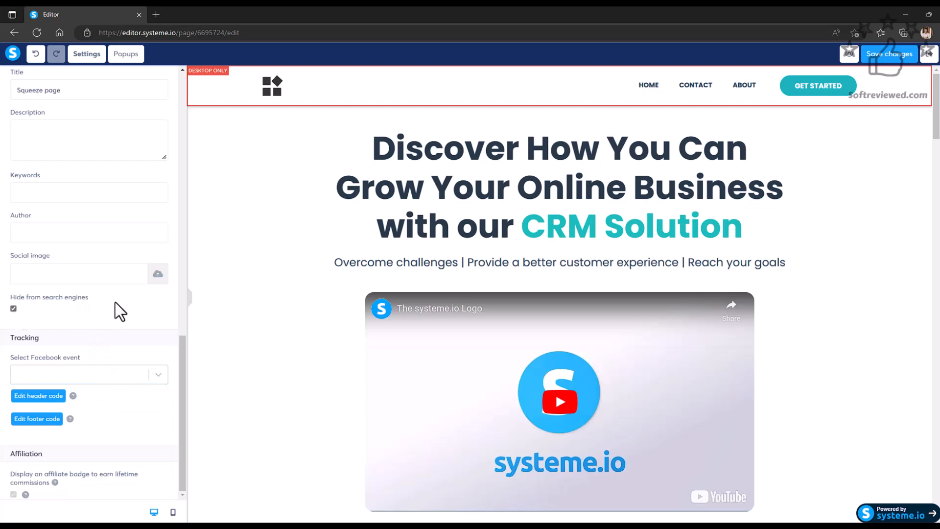
scroll("up", 3)
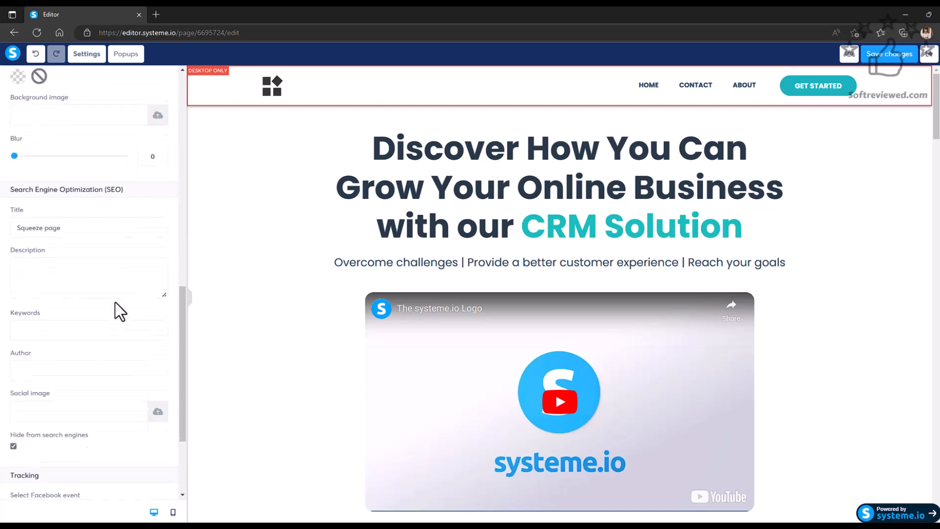
scroll("down", 3)
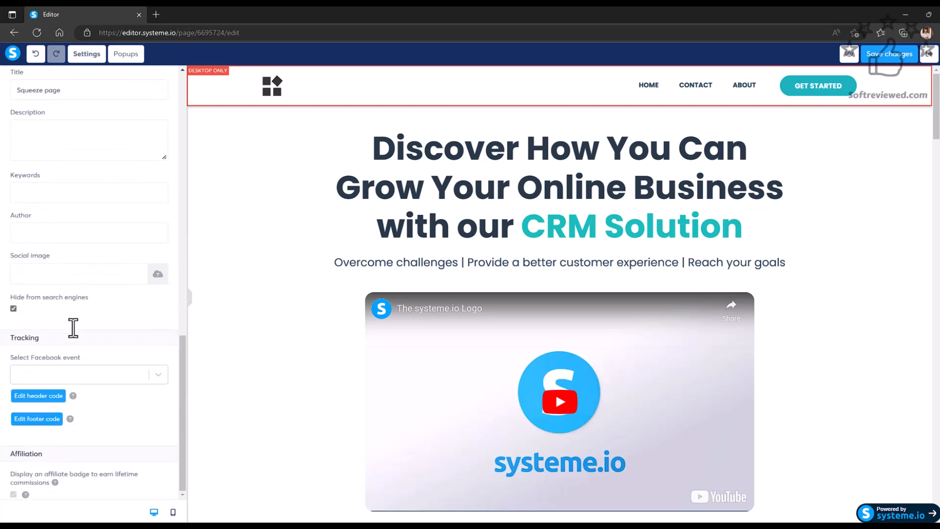
mouse_move(16, 502)
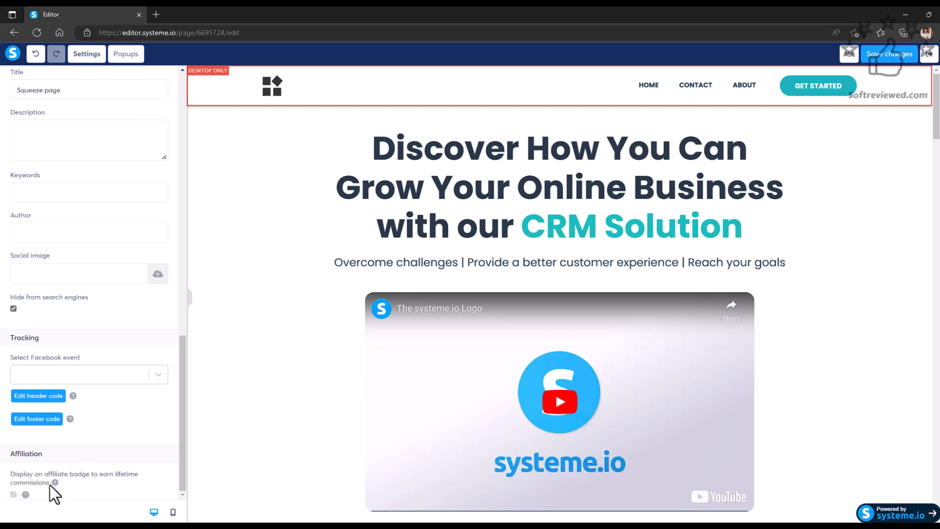
mouse_move(53, 482)
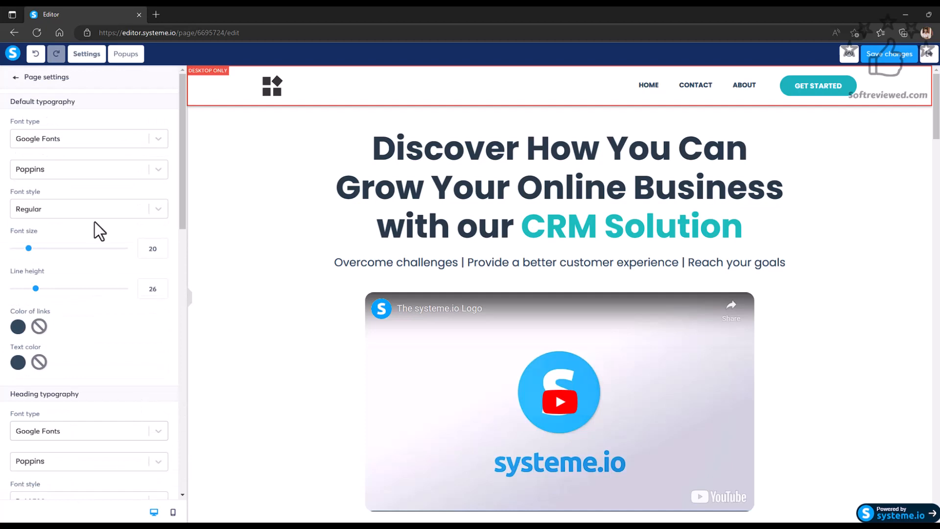
Step: Return from Page settings to the Elements list and scroll through the available elements
left_click(15, 76)
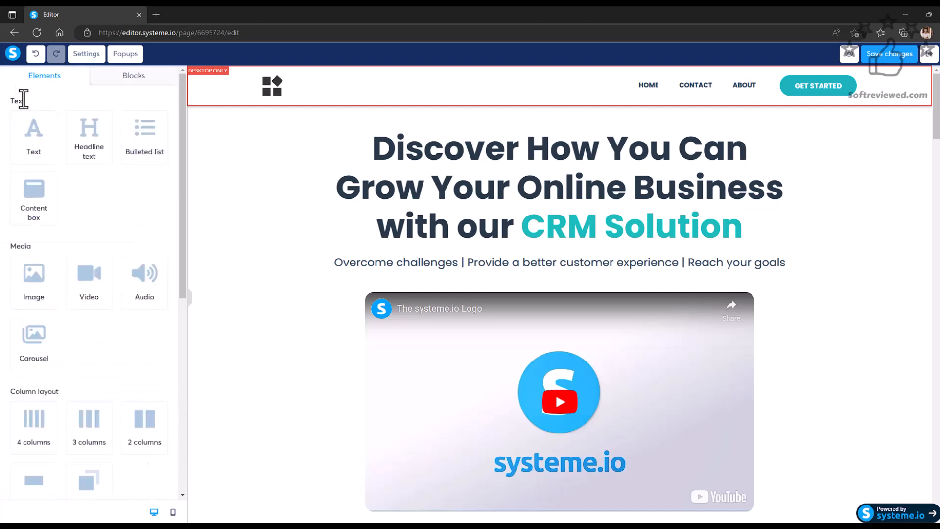
mouse_move(107, 248)
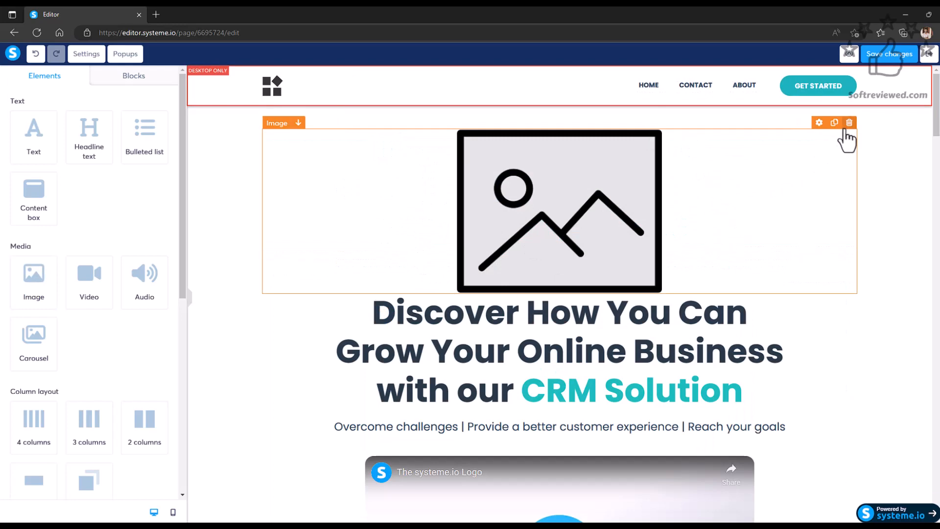
mouse_move(514, 127)
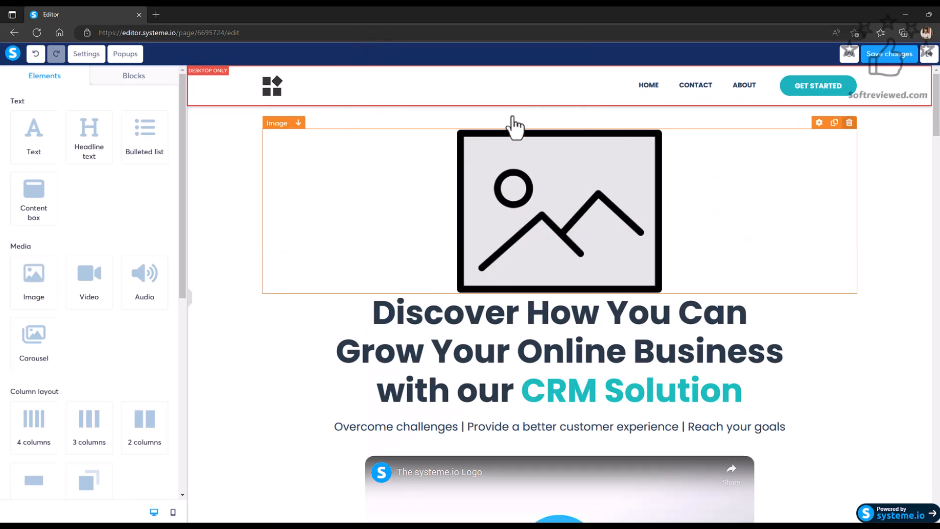
scroll("down", 3)
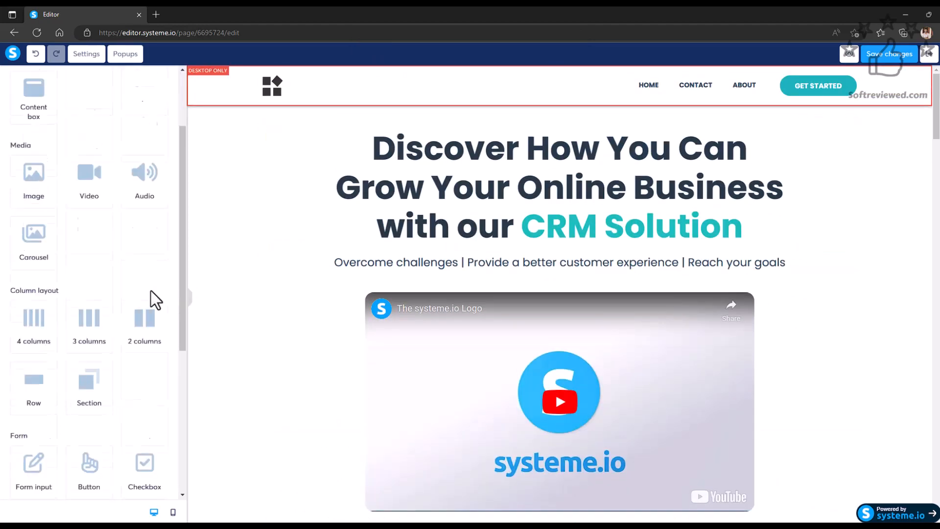
scroll("down", 3)
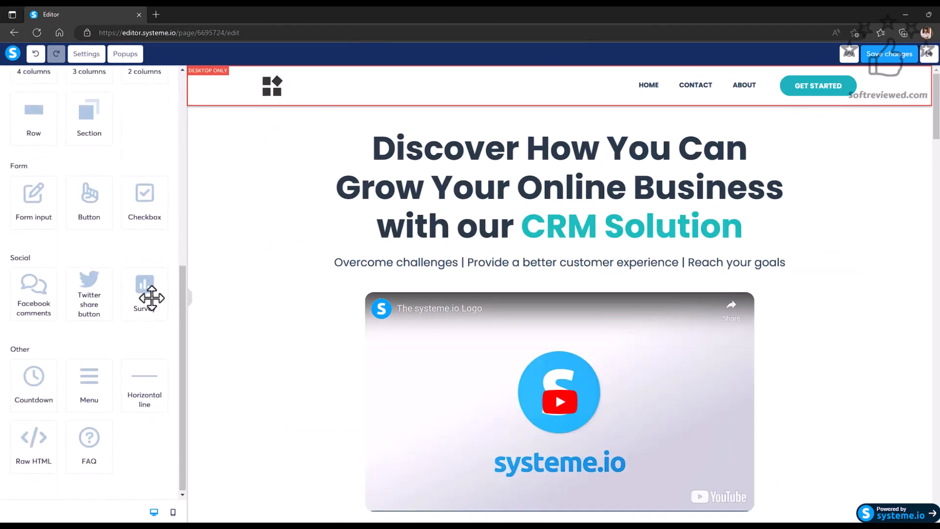
mouse_move(889, 54)
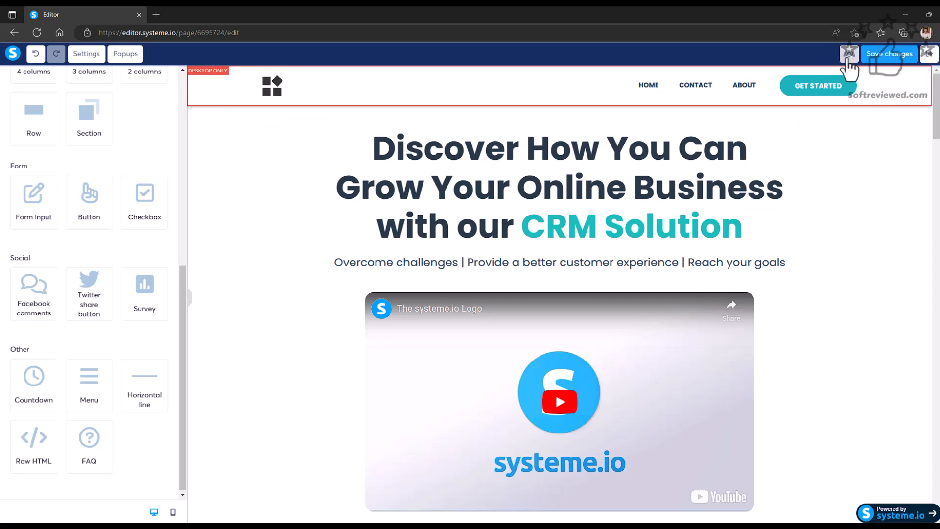
Step: Preview the squeeze page in a new tab, scroll it, then close the preview
left_click(849, 54)
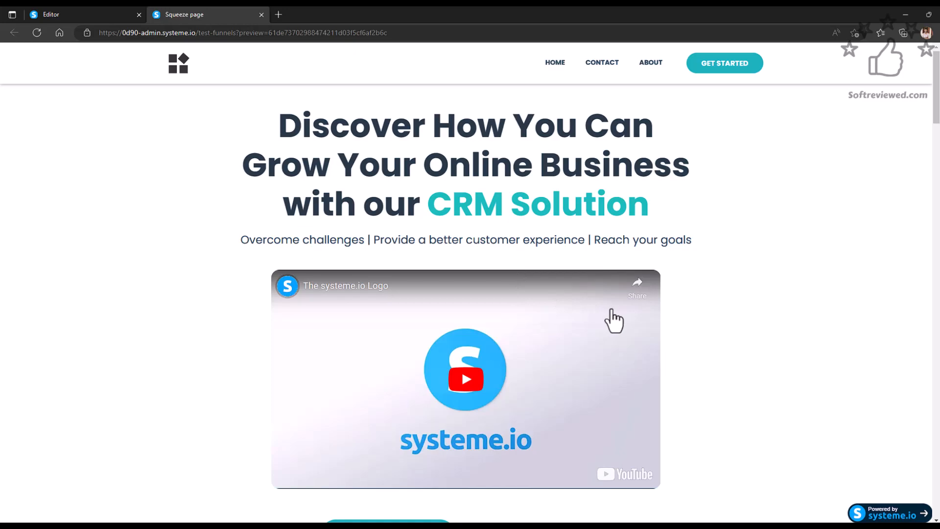
scroll("down", 3)
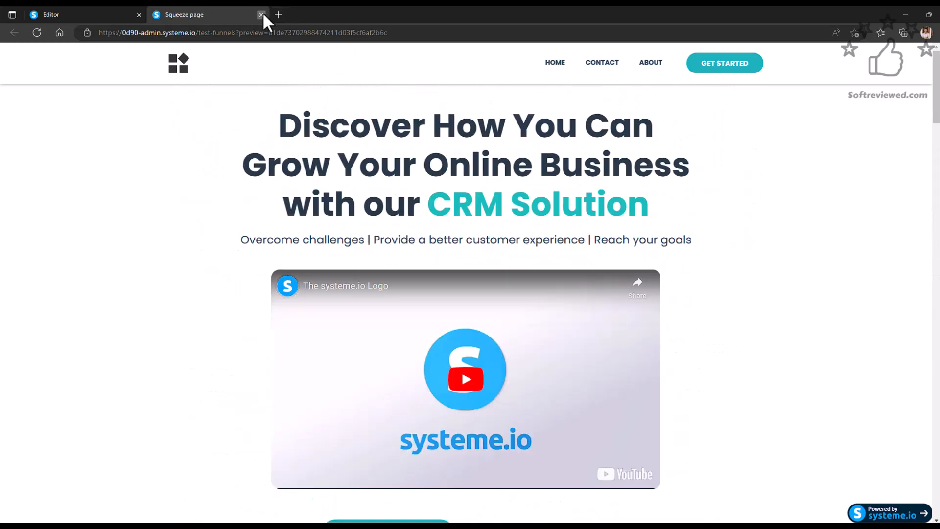
left_click(261, 15)
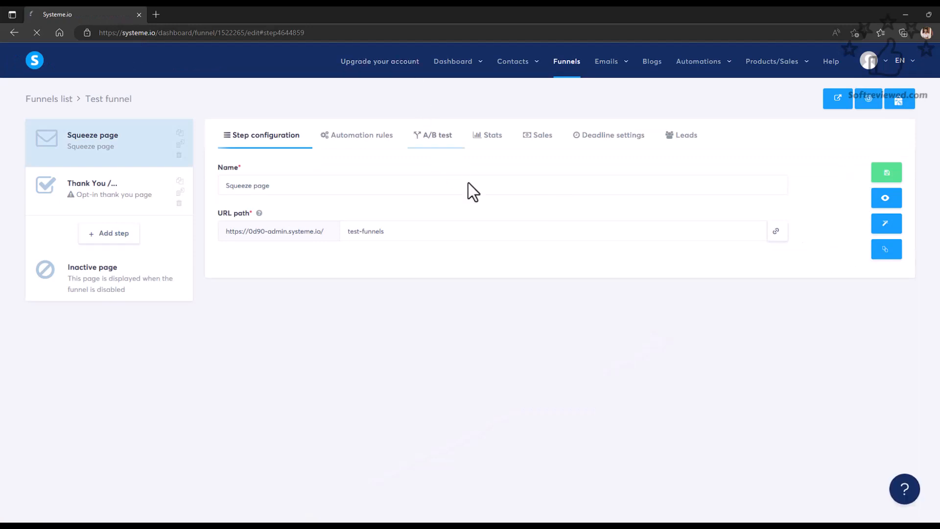
Step: Open 'Upgrade your account' and scroll through the Freemium, Startup, Webinar and Unlimited plans
left_click(379, 61)
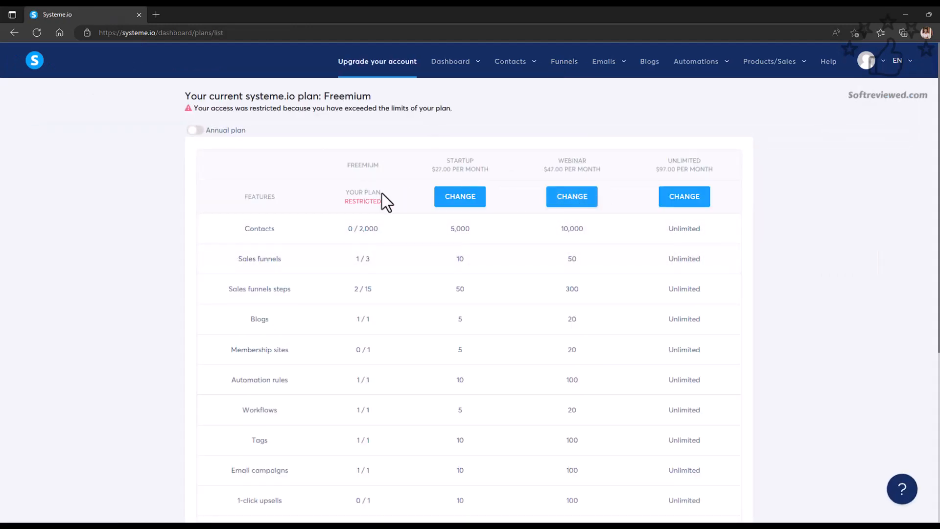
scroll("down", 3)
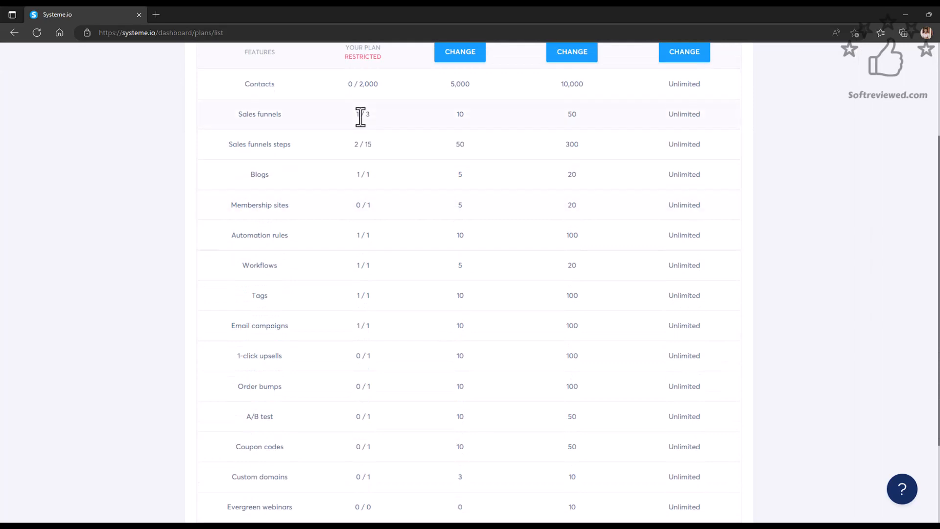
scroll("up", 3)
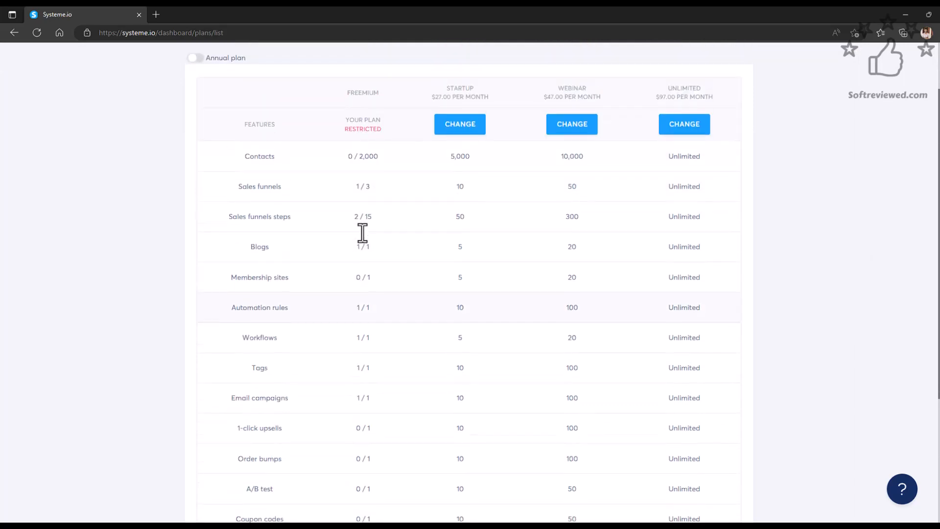
scroll("up", 3)
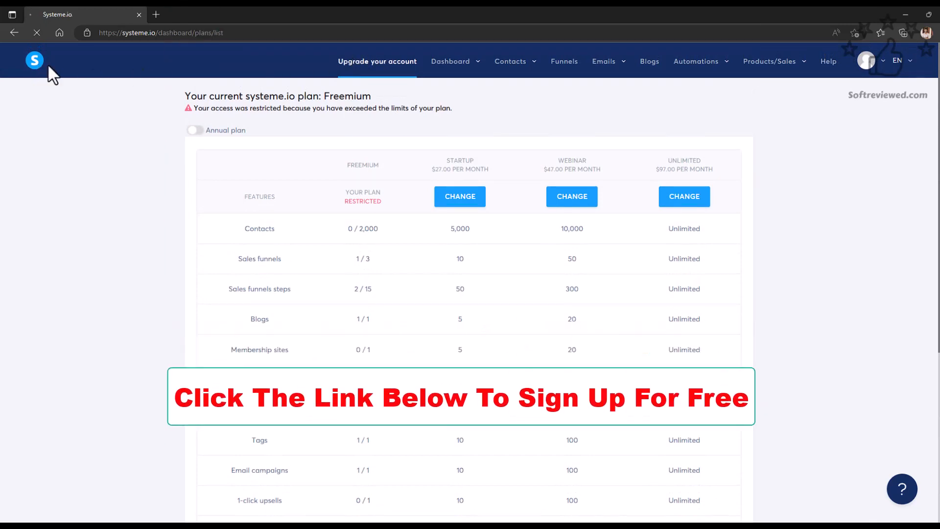
Step: Go back to the account Dashboard showing zero leads and €0 sales
left_click(451, 62)
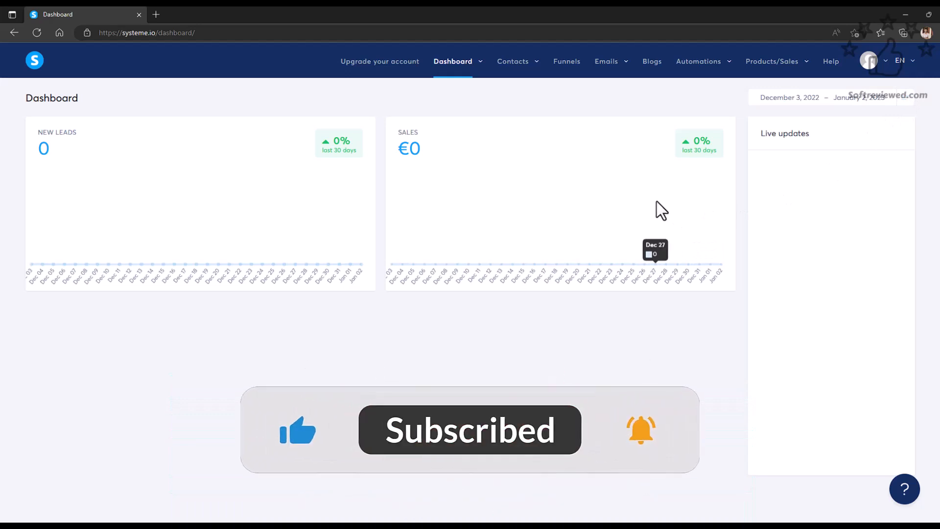
mouse_move(623, 436)
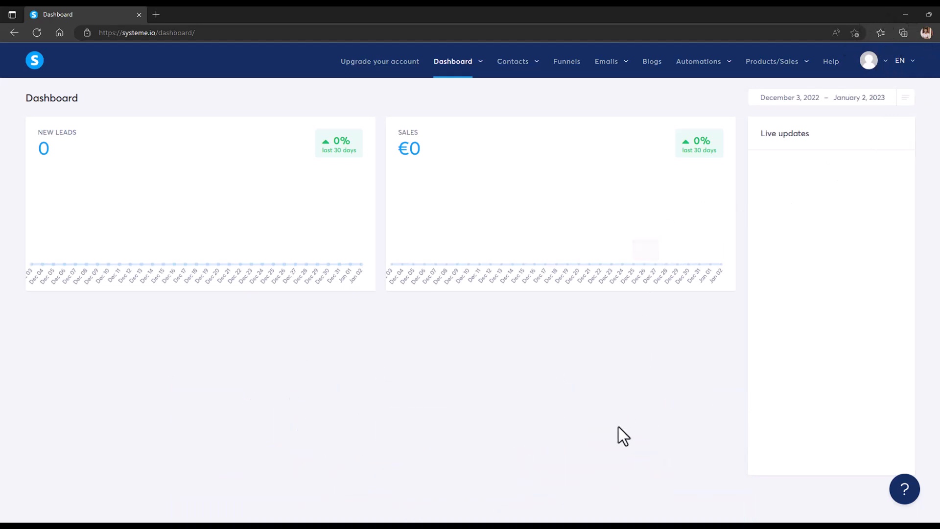